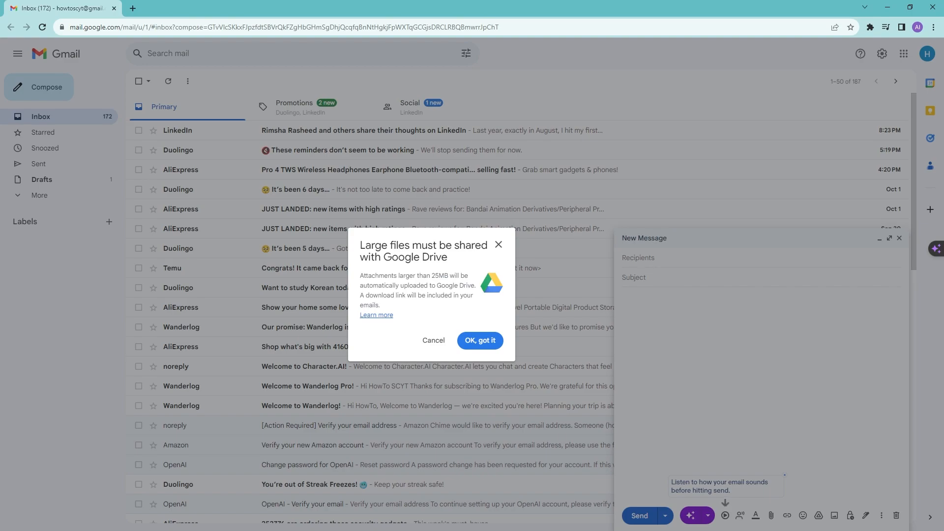
mouse_move(449, 256)
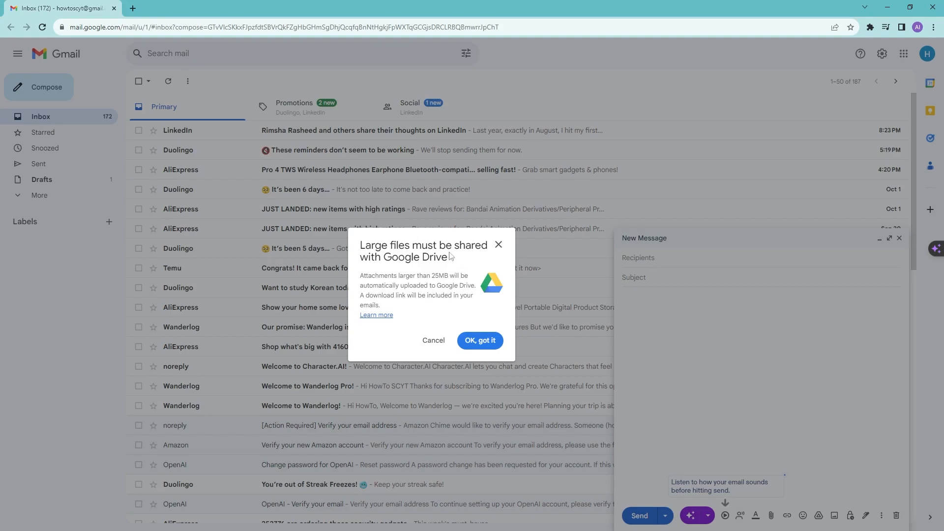
mouse_move(414, 285)
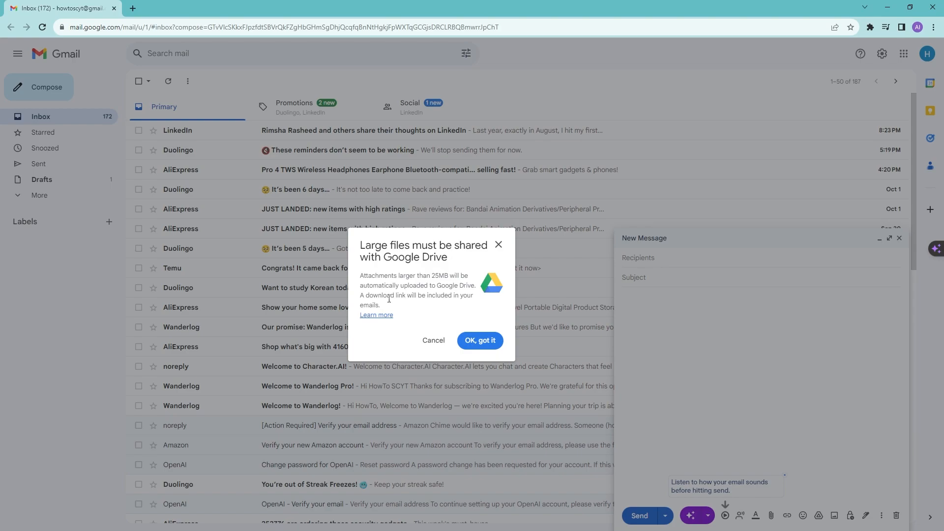
mouse_move(433, 341)
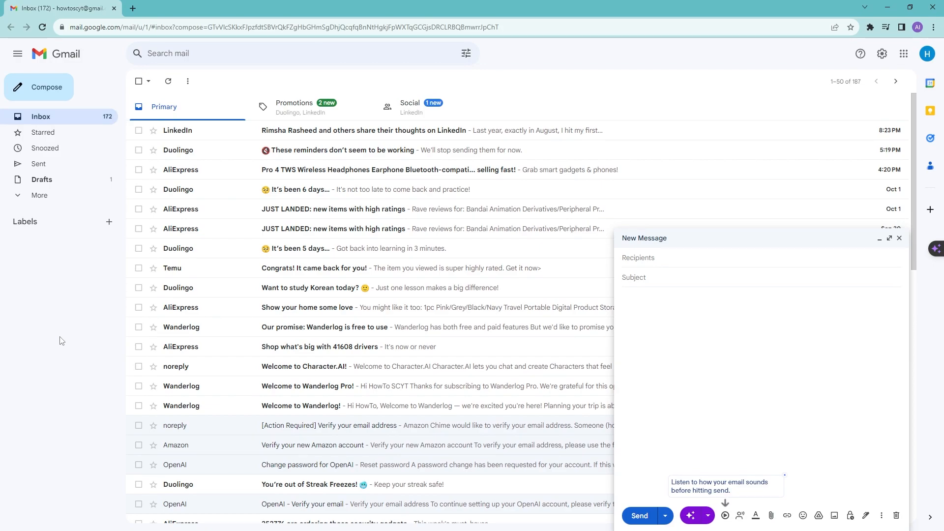
mouse_move(82, 339)
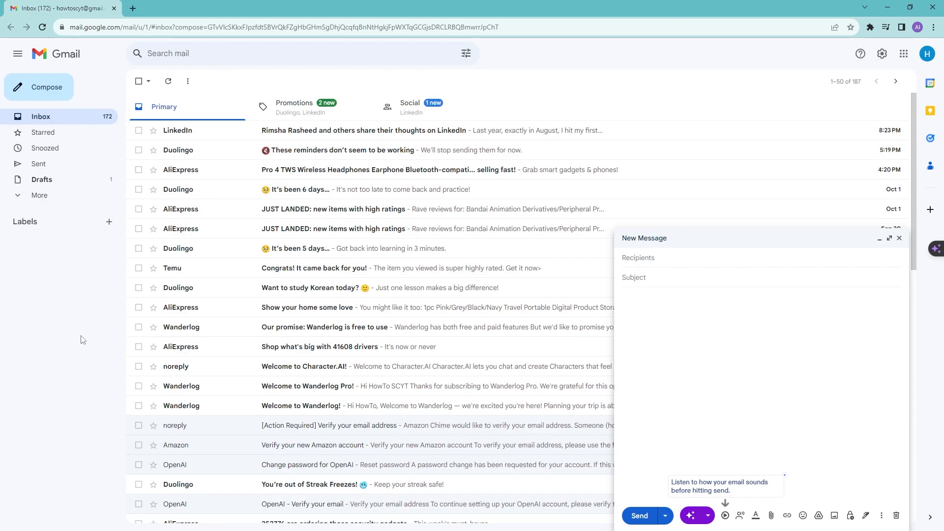
mouse_move(87, 322)
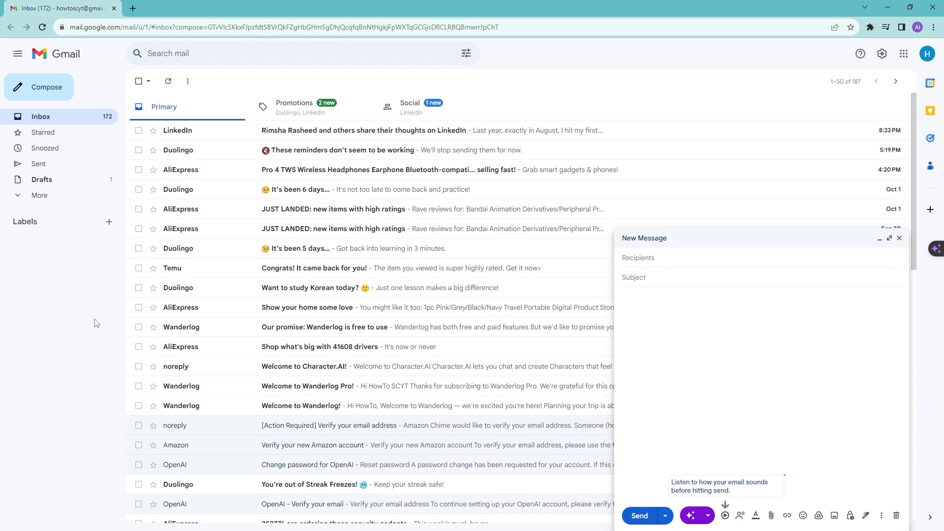
mouse_move(66, 287)
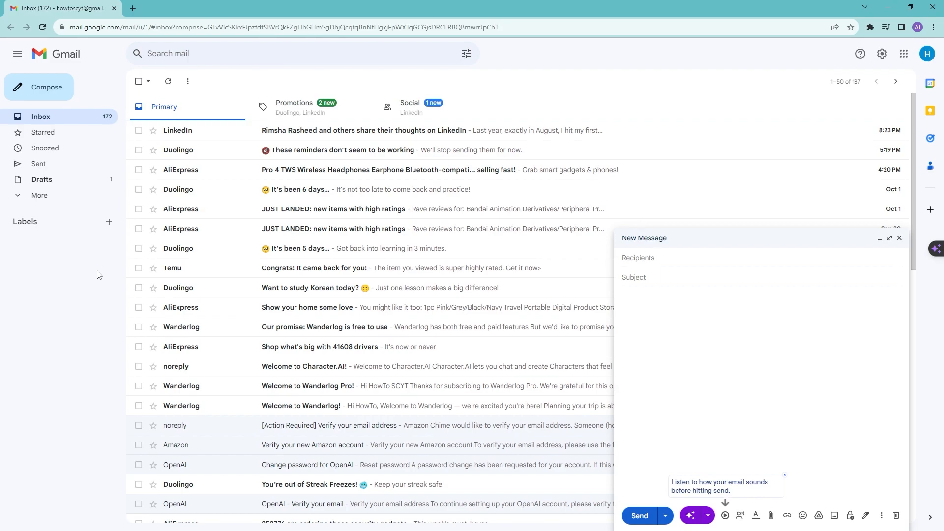
mouse_move(97, 271)
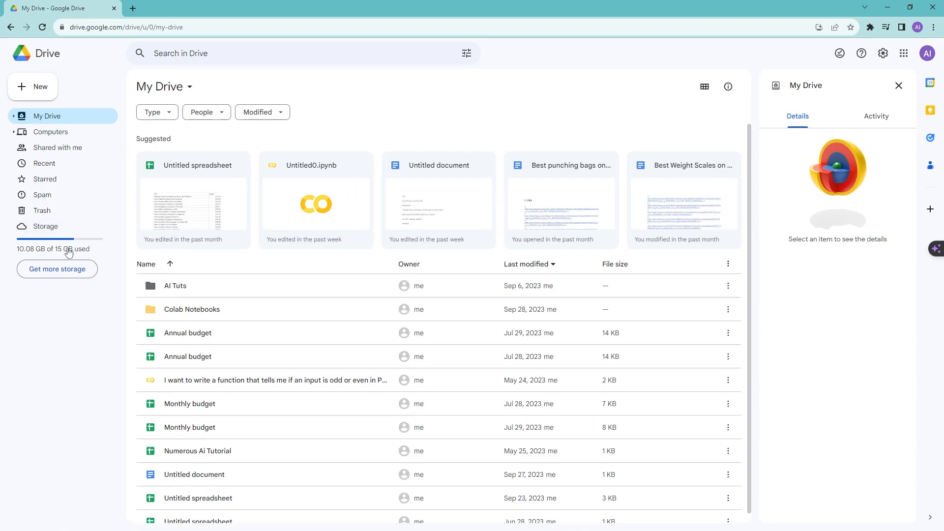
Step: Review the Drive storage breakdown (10.08 GB of 15 GB) and view Google One plans for more space
click(45, 226)
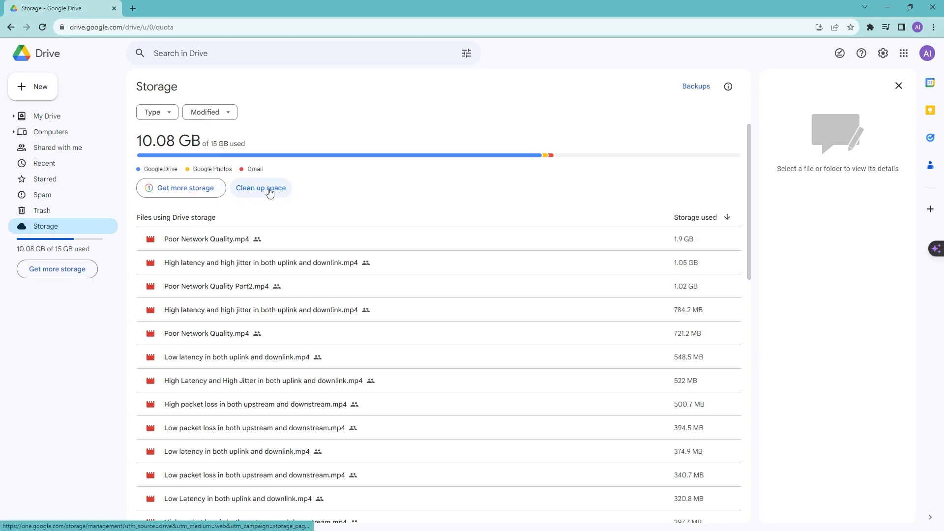
mouse_move(57, 268)
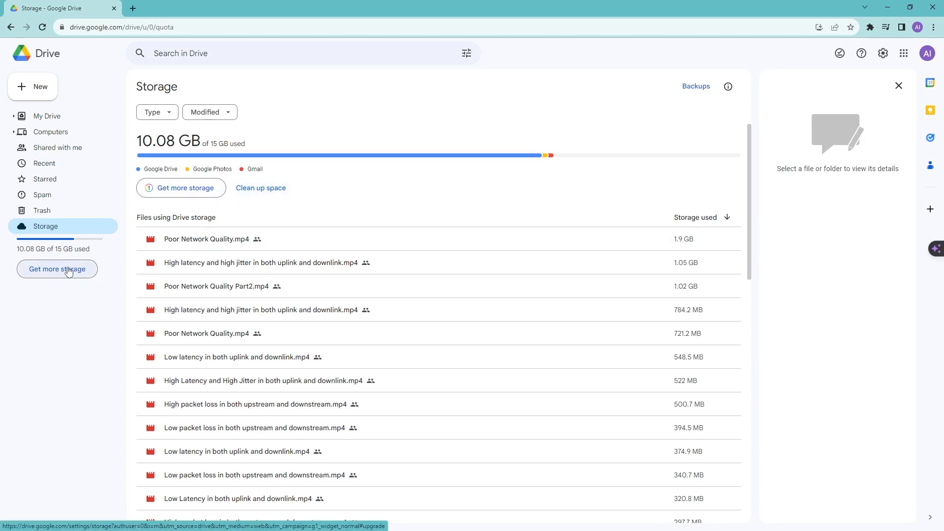
click(57, 268)
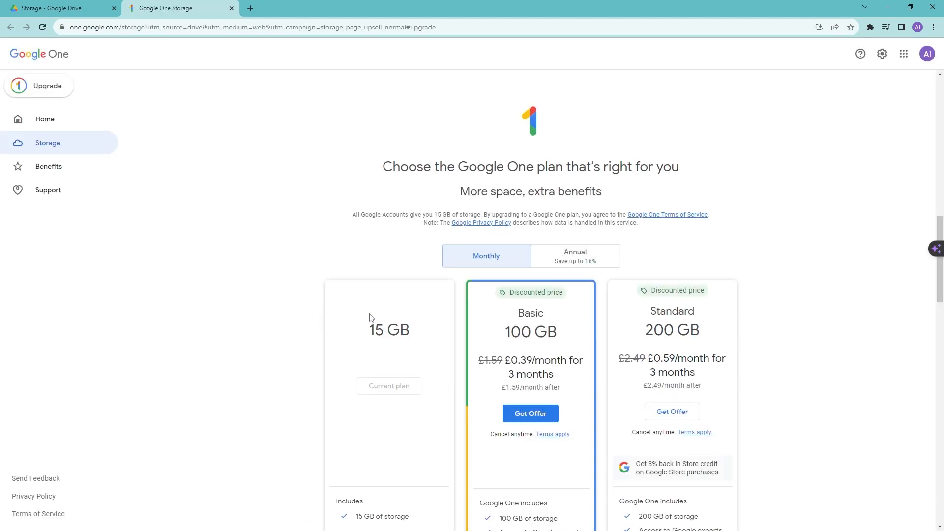
scroll(down, 3)
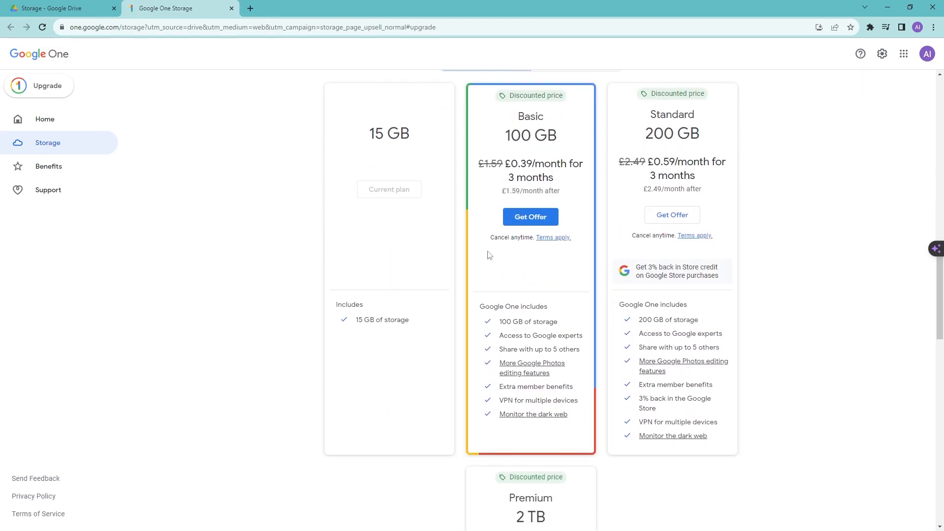
mouse_move(543, 320)
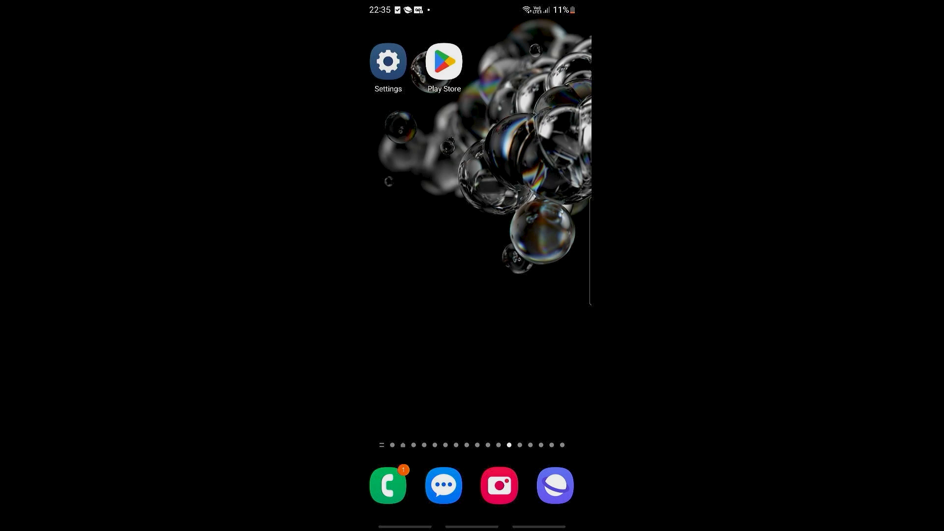
Step: Find the Gmail app in Android Settings > Apps by searching 'gm' and view its details
click(387, 61)
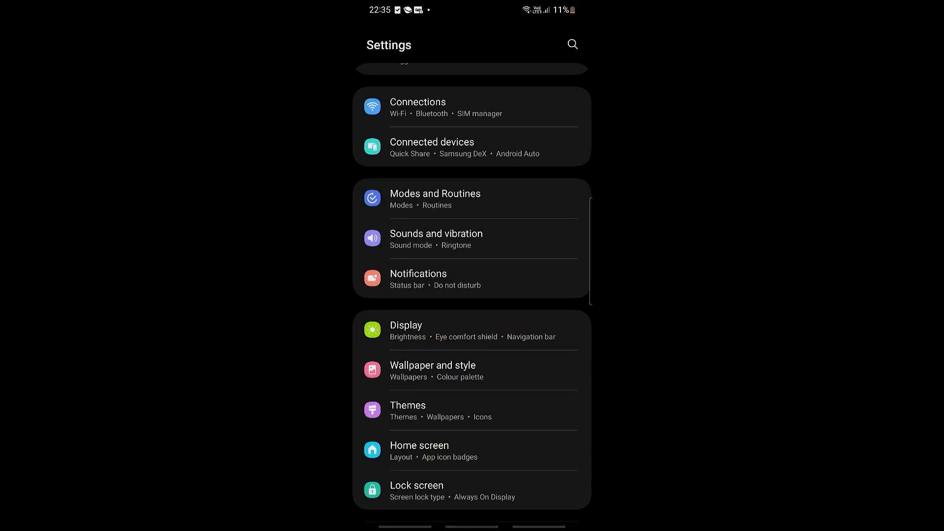
scroll(down, 3)
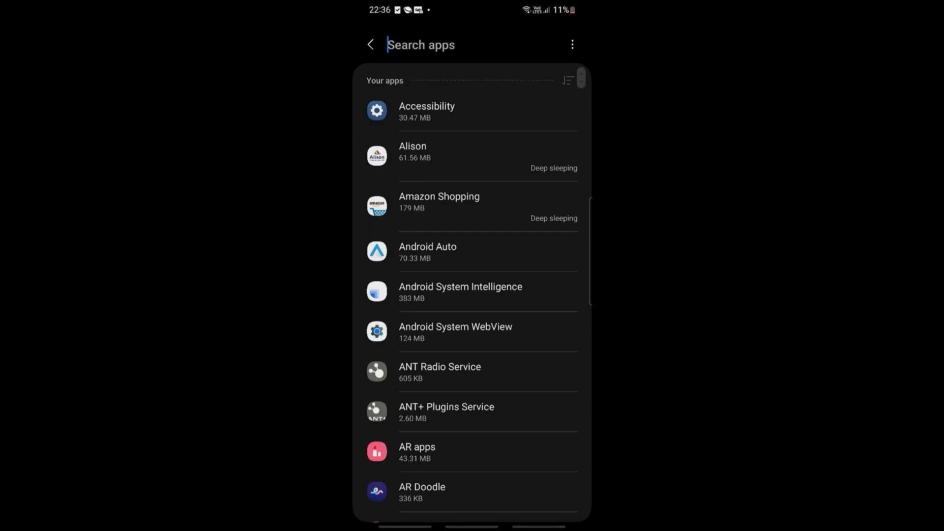
text(gma)
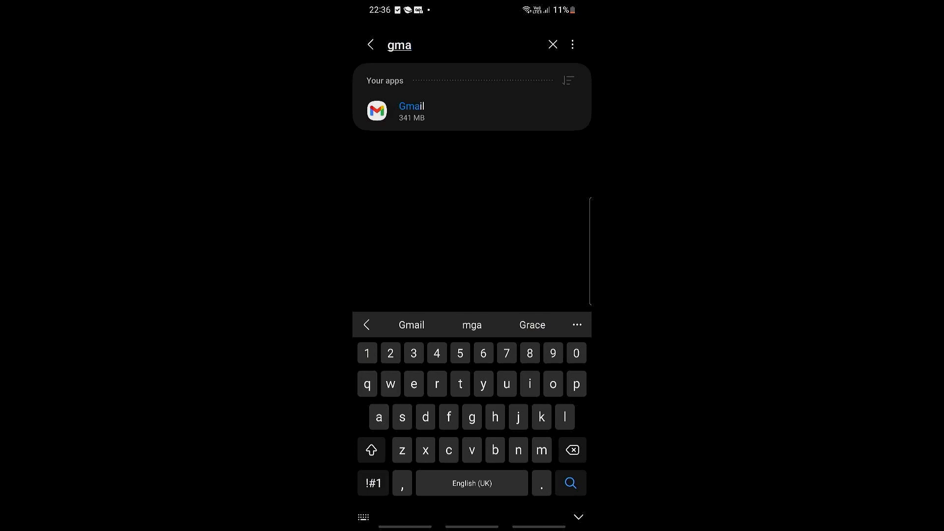
click(411, 112)
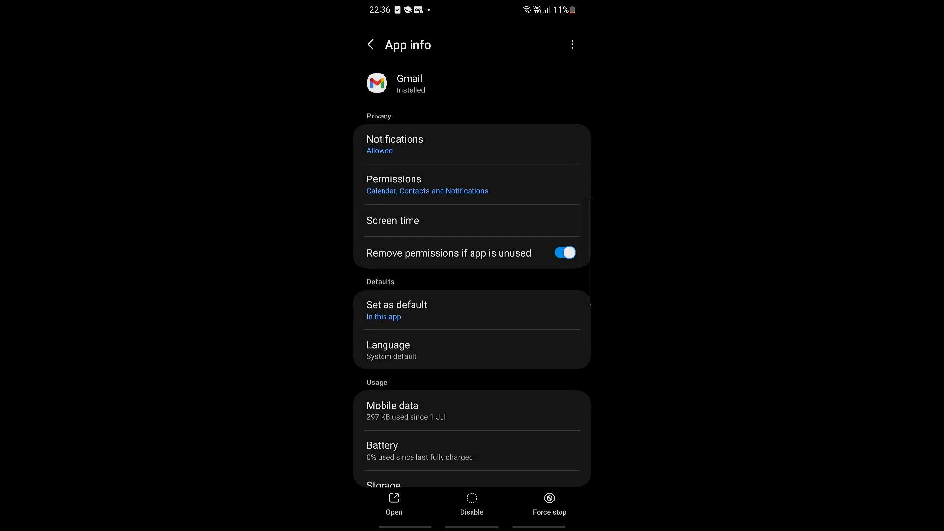
Step: Clear Gmail's 12.62 MB of cached data from its Storage screen
scroll(down, 3)
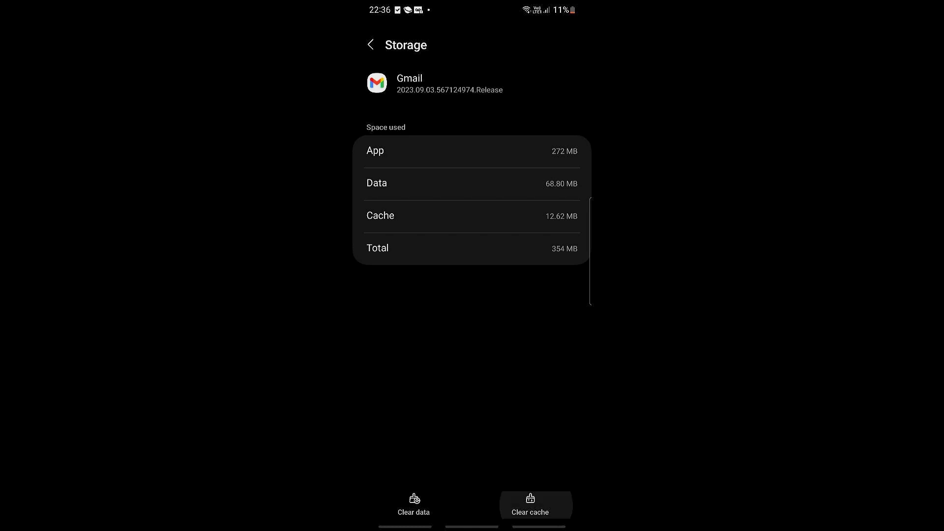
click(530, 508)
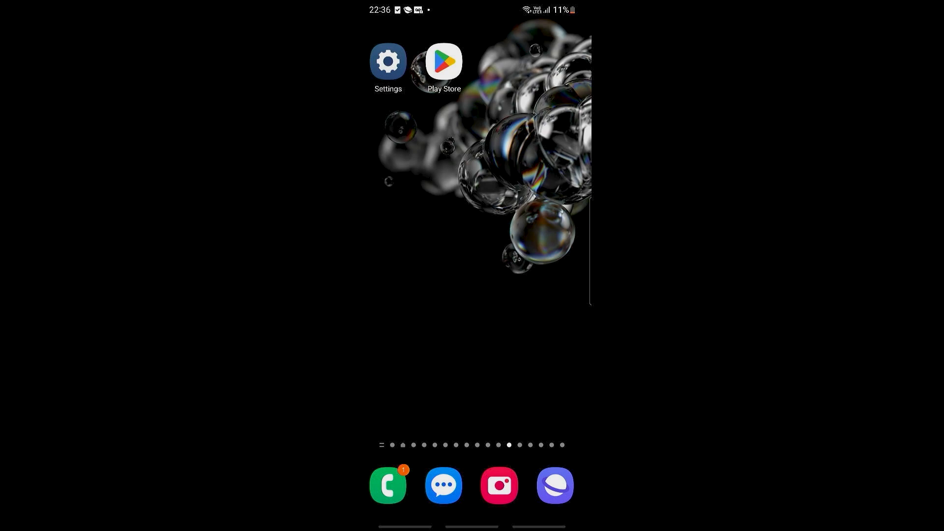
Step: Search the Play Store for 'gmail' and check the Gmail listing for an available update
click(444, 61)
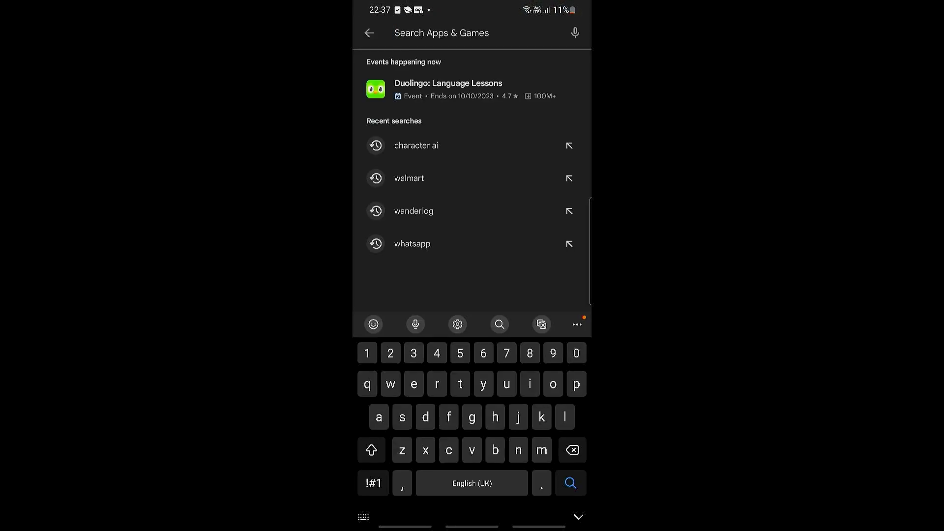
text(g)
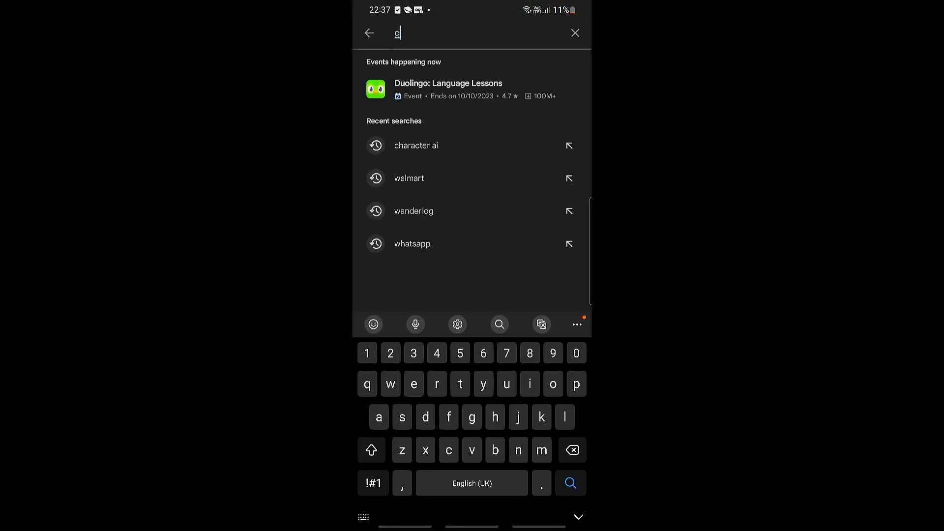
text(mail)
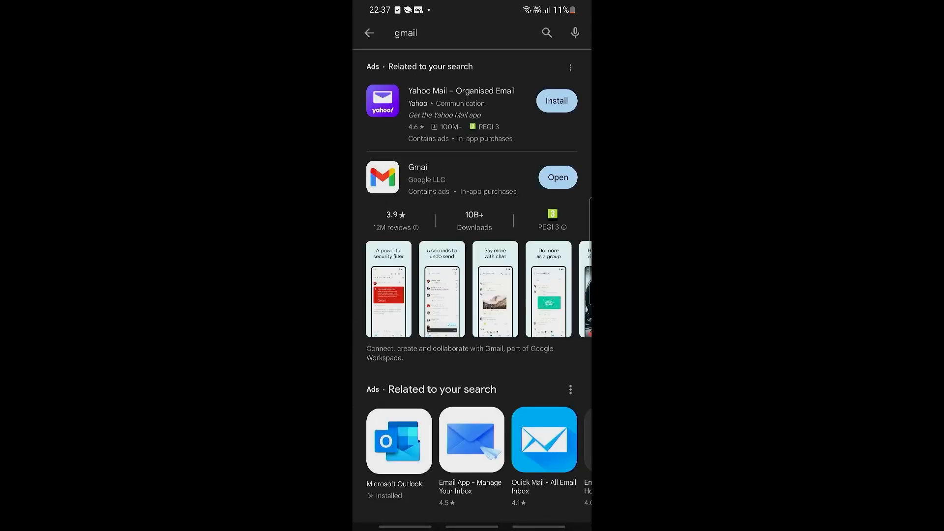
click(418, 178)
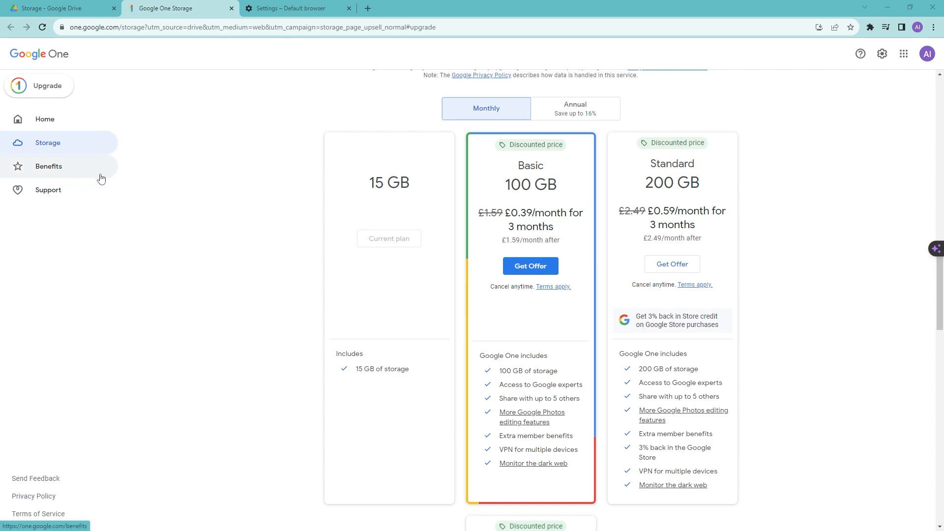
mouse_move(879, 146)
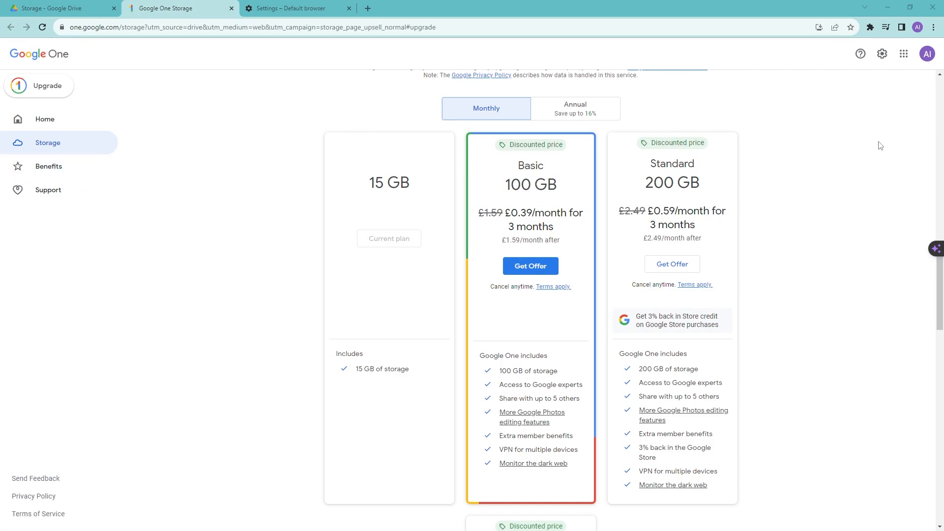
mouse_move(932, 28)
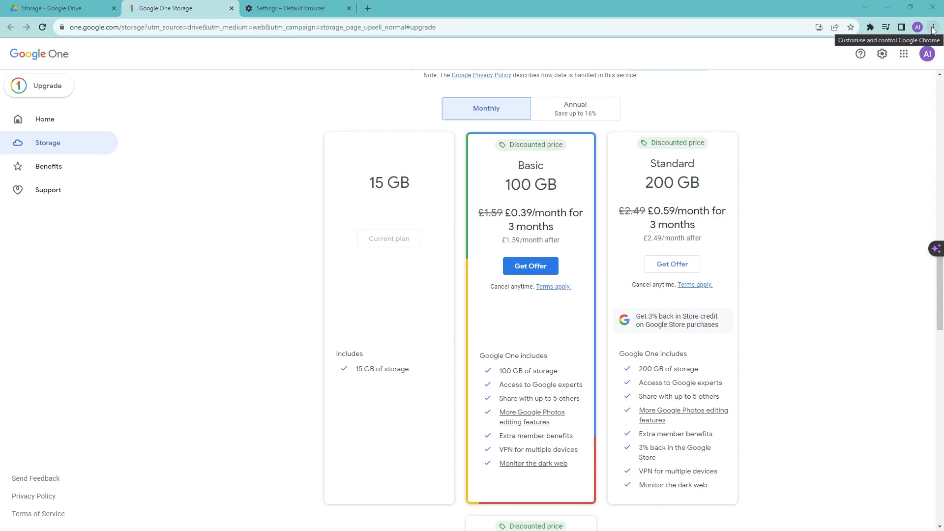
Step: Reach the About Google Chrome page via the three-dot menu's Help submenu
click(933, 28)
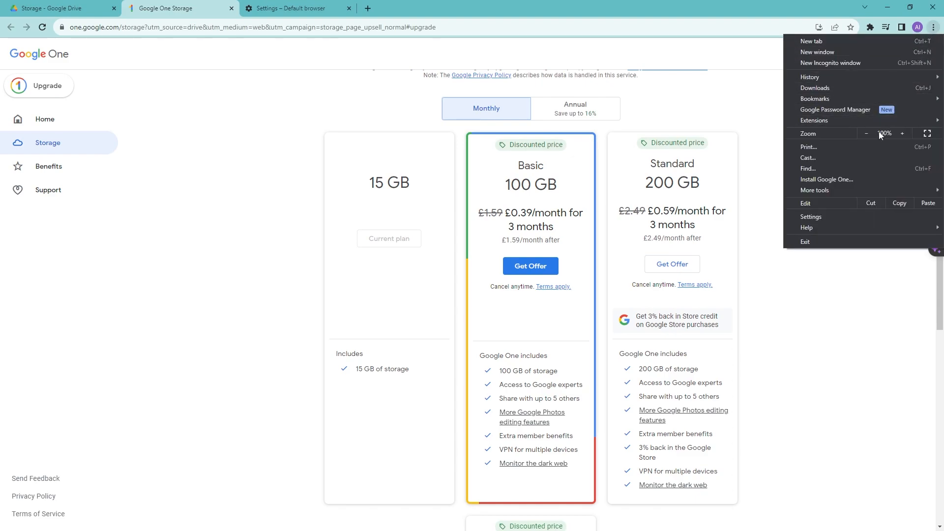
mouse_move(806, 227)
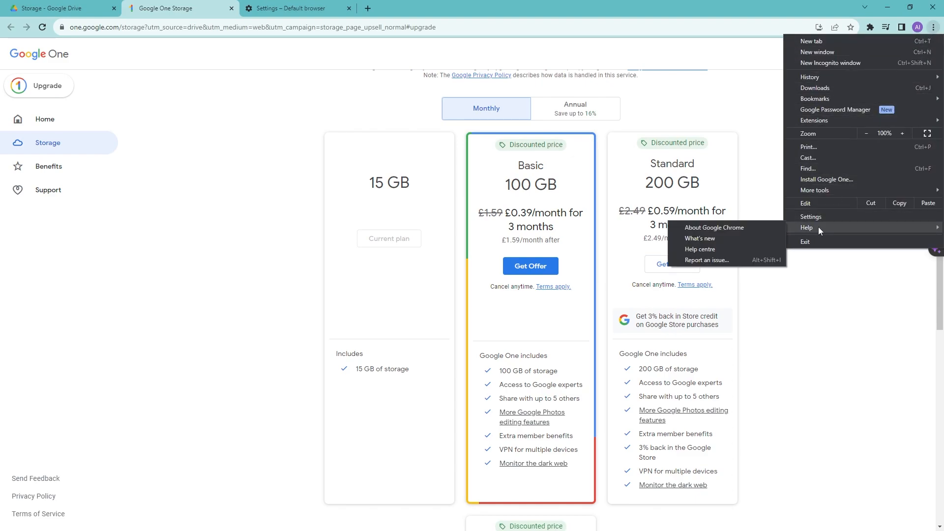
mouse_move(714, 227)
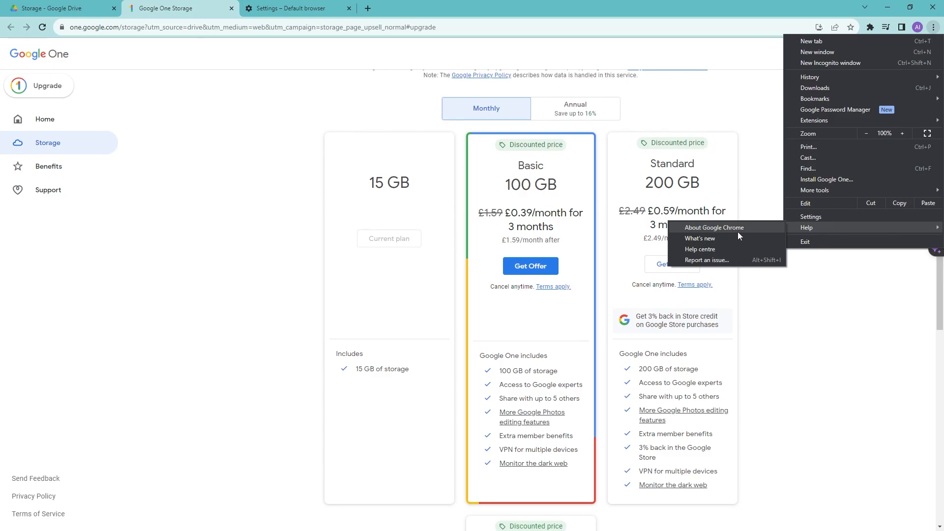
click(714, 227)
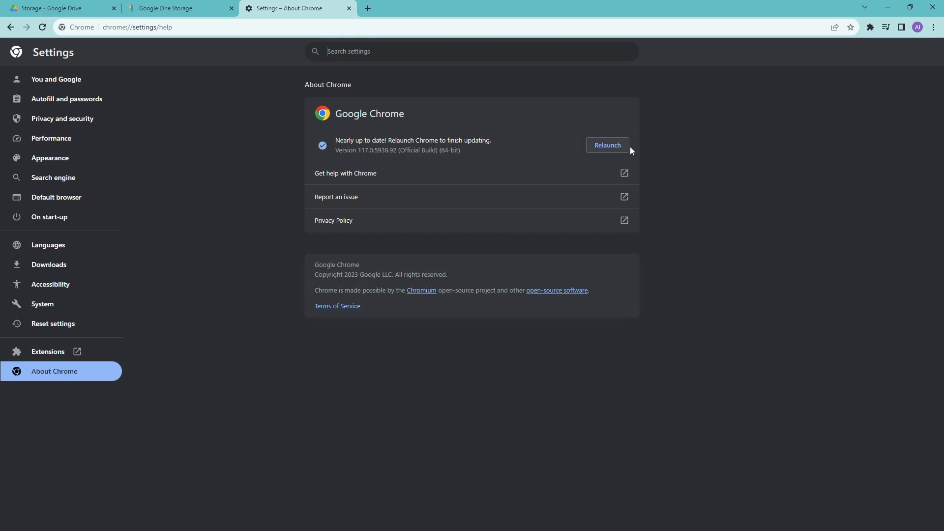
mouse_move(609, 149)
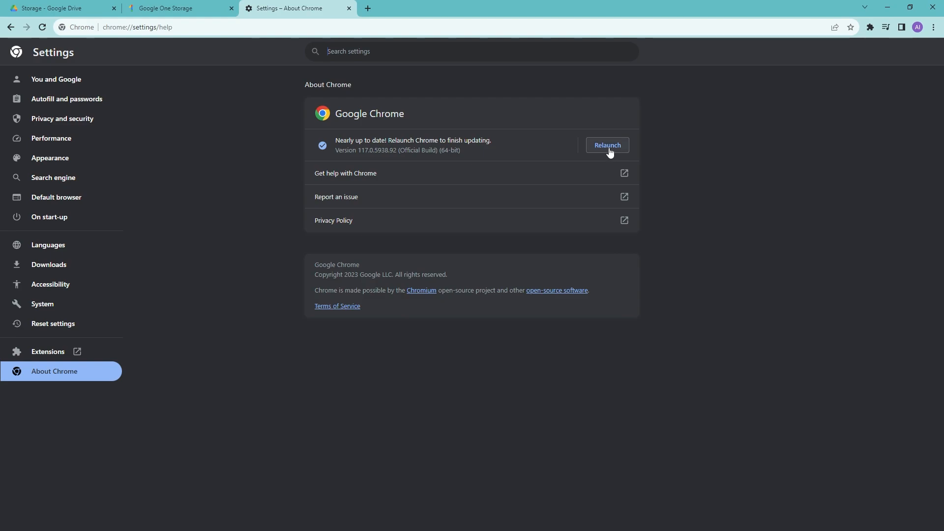
Step: Relaunch Chrome so the pending version 117 update finishes installing
click(607, 145)
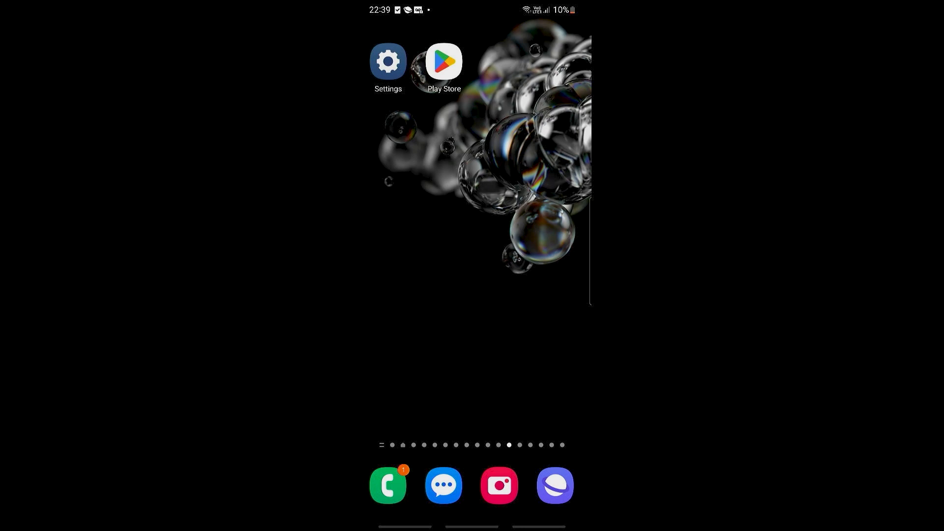
Step: Locate Gmail in Android Settings > Apps by searching 'g'
click(387, 62)
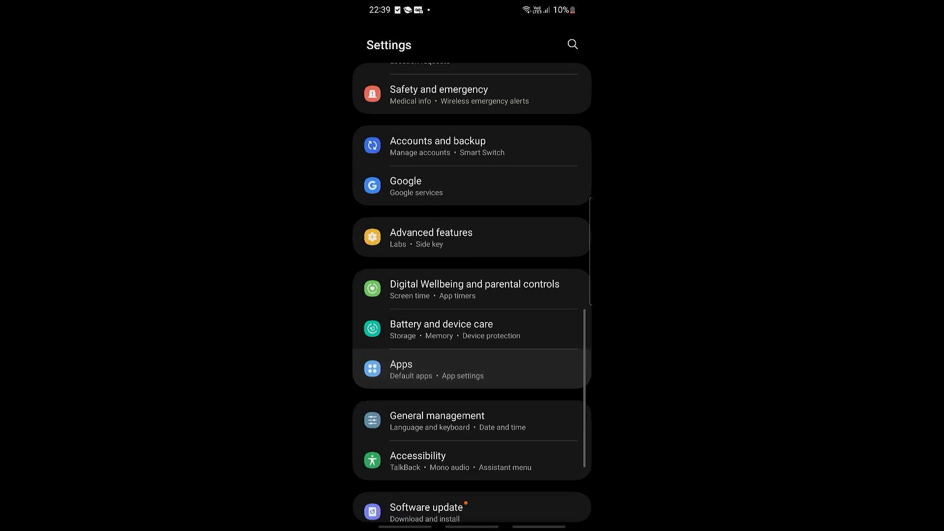
click(401, 369)
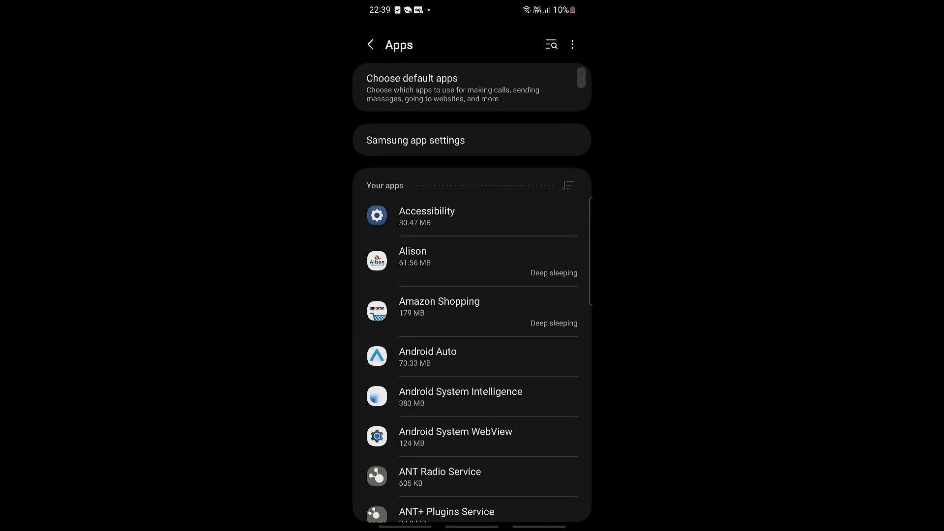
text(g)
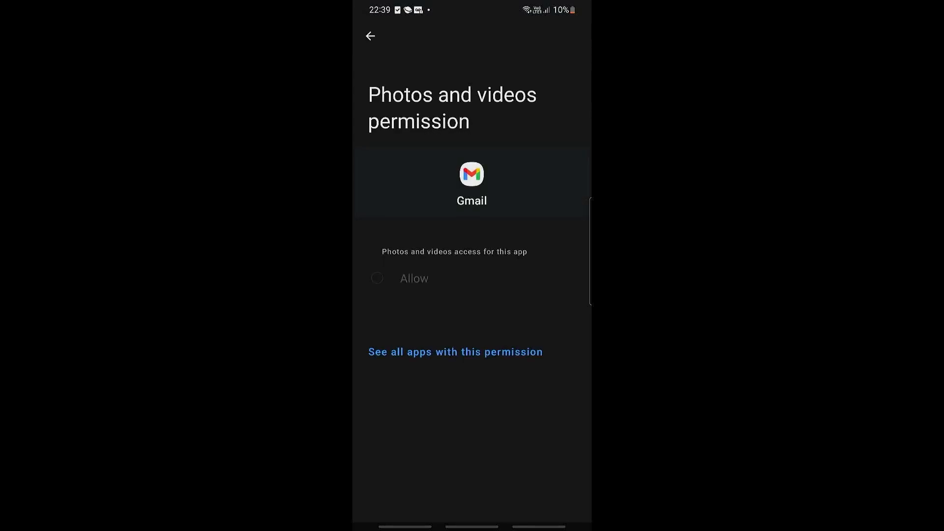
Step: Set Gmail's Photos and videos permission to Allow, then return to the home screen
click(376, 278)
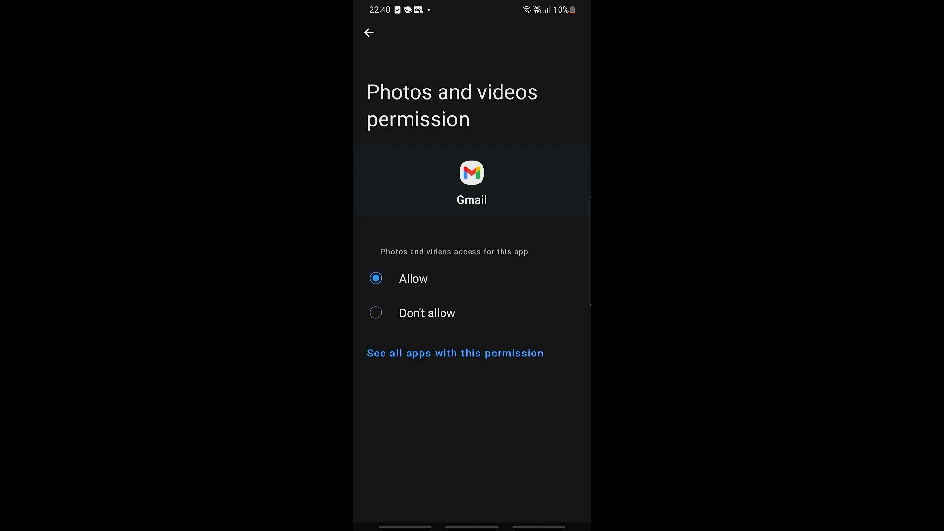
click(369, 33)
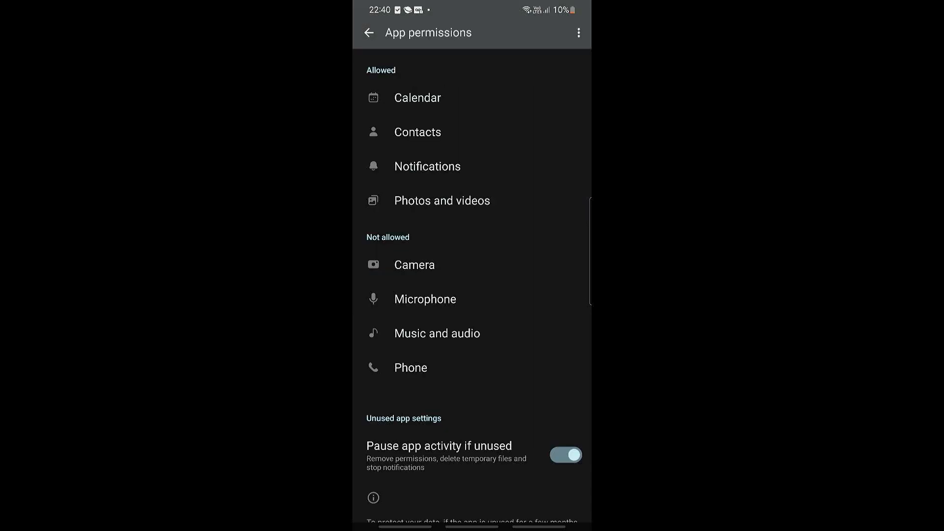
key(HOME)
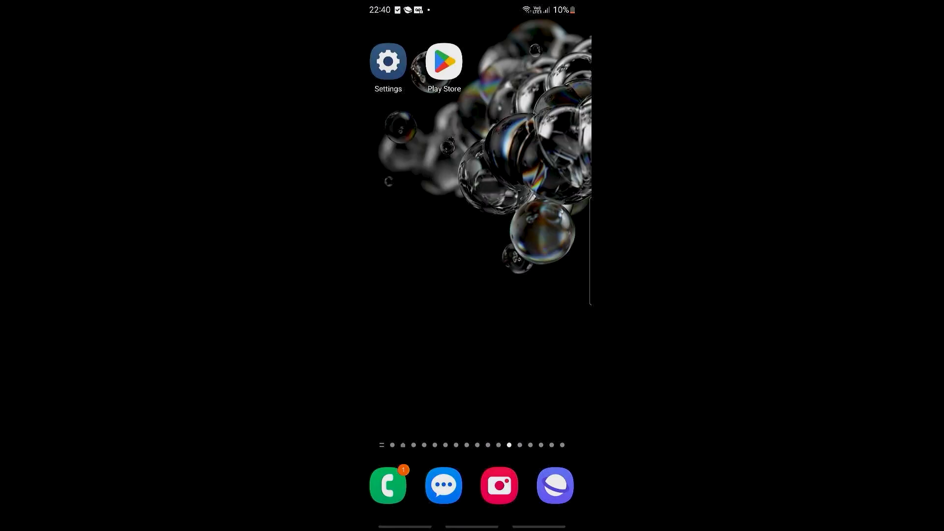